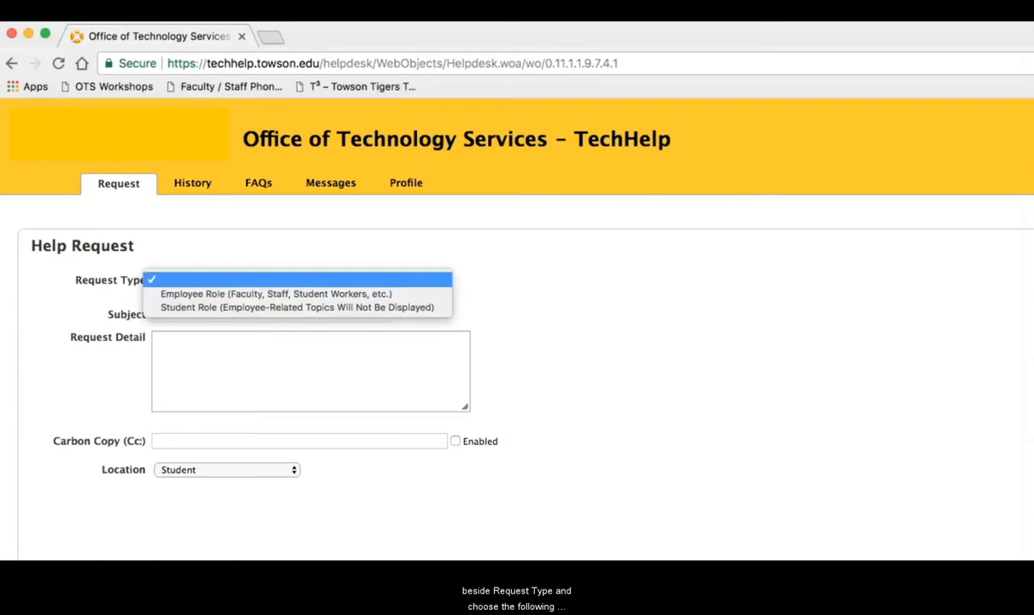
pyautogui.moveTo(275, 294)
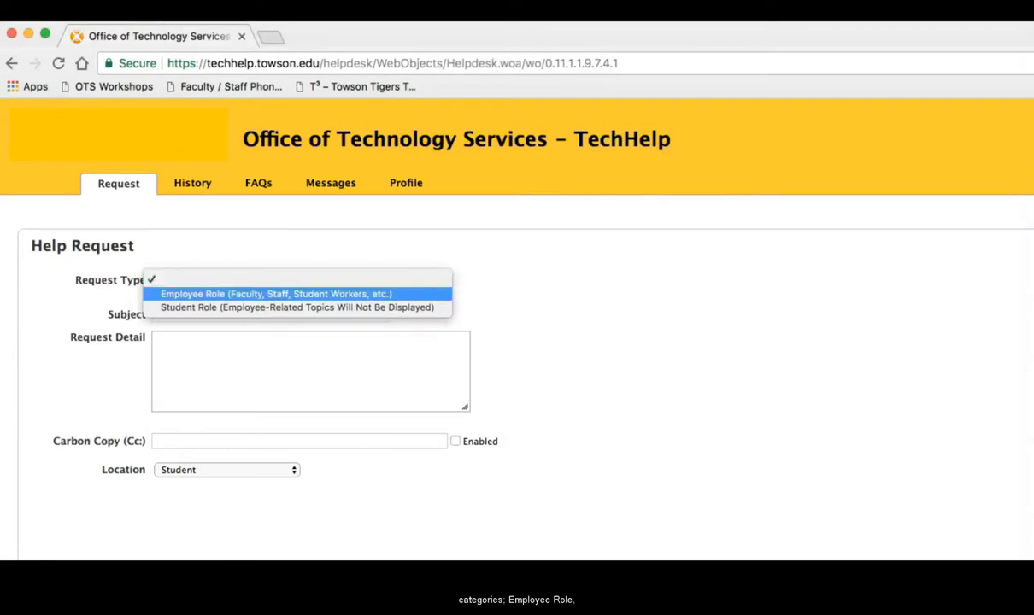
# Step: Categorize the TechHelp request as an Employee Role maildrop create-or-modify request and begin its details
pyautogui.click(273, 294)
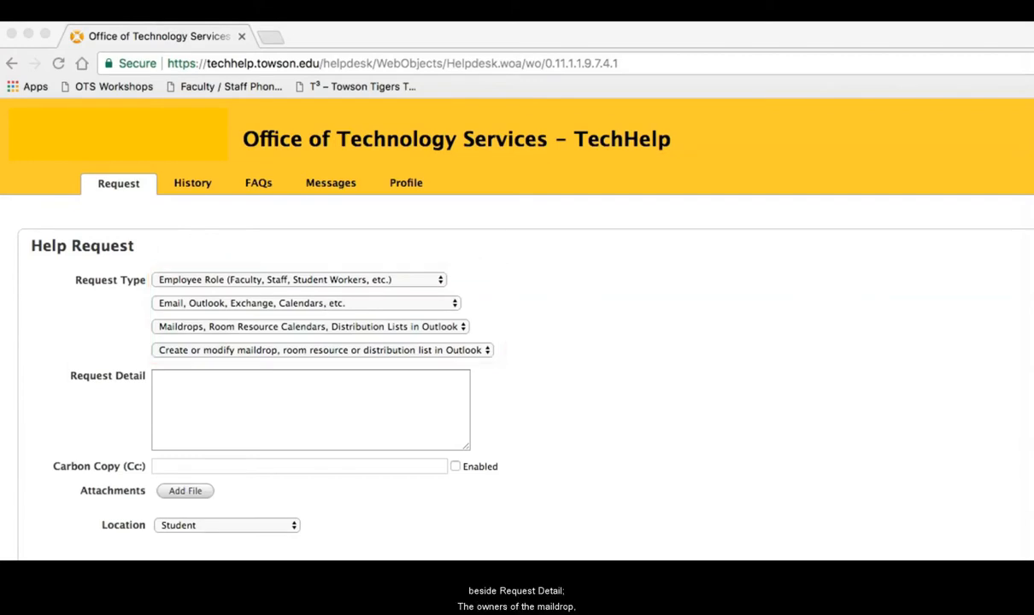
pyautogui.click(311, 410)
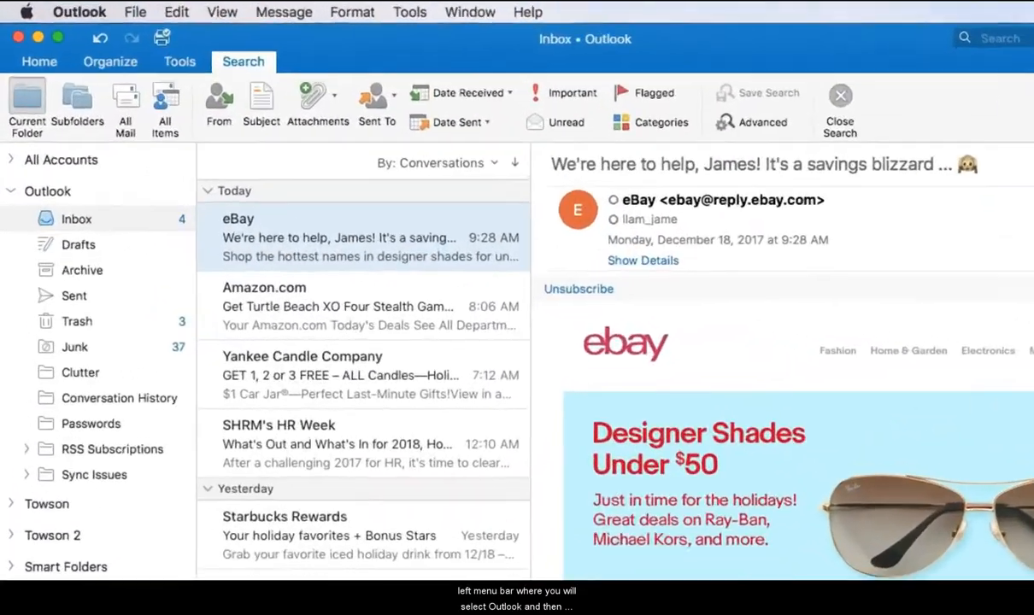
# Step: Bring up Outlook's Preferences window from the Outlook menu
pyautogui.click(79, 12)
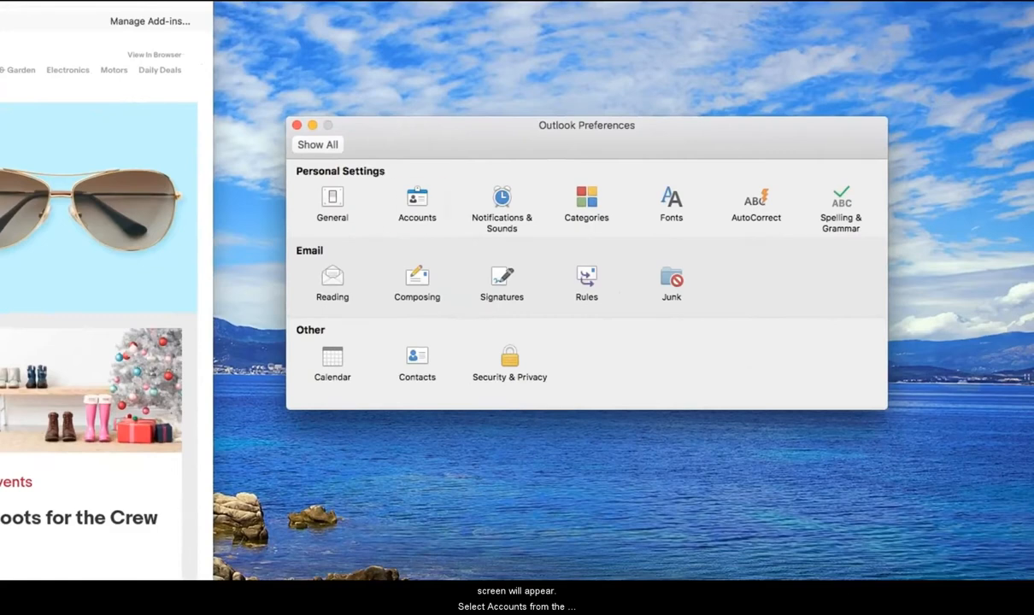
# Step: Show the Accounts window and the choices for adding a new account
pyautogui.click(417, 202)
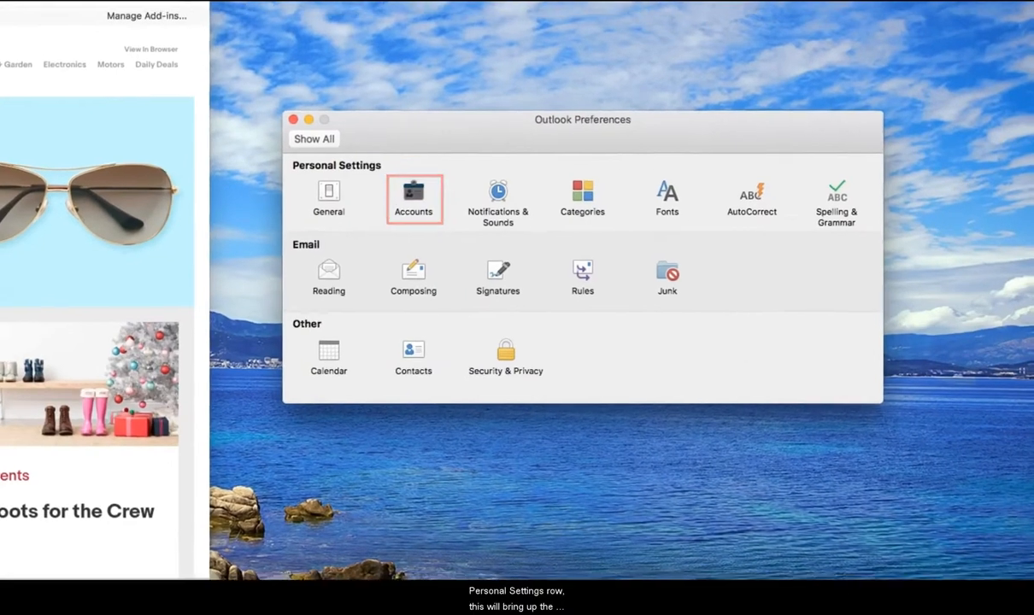
pyautogui.click(413, 191)
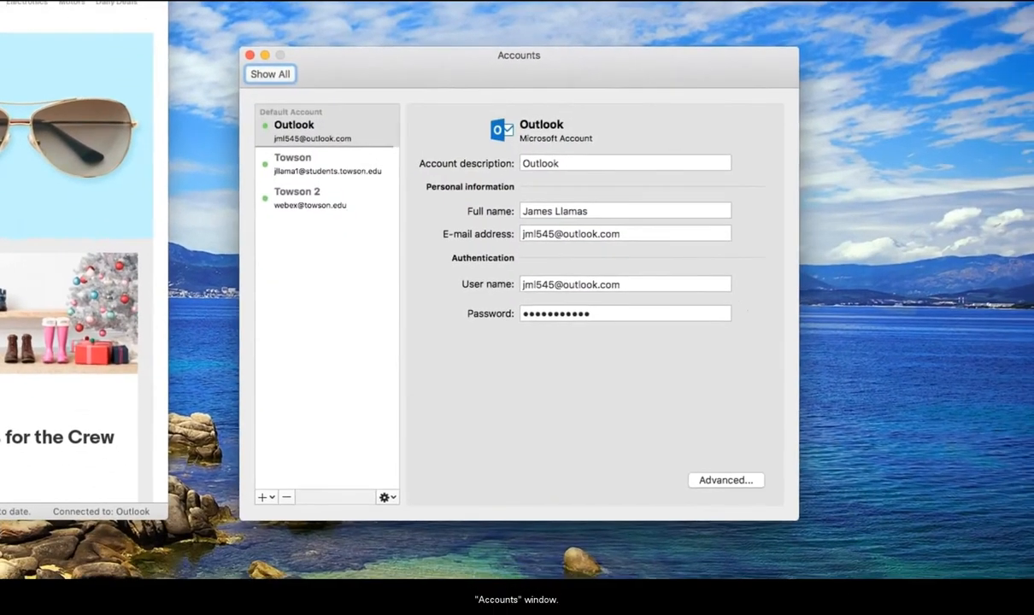
pyautogui.click(263, 495)
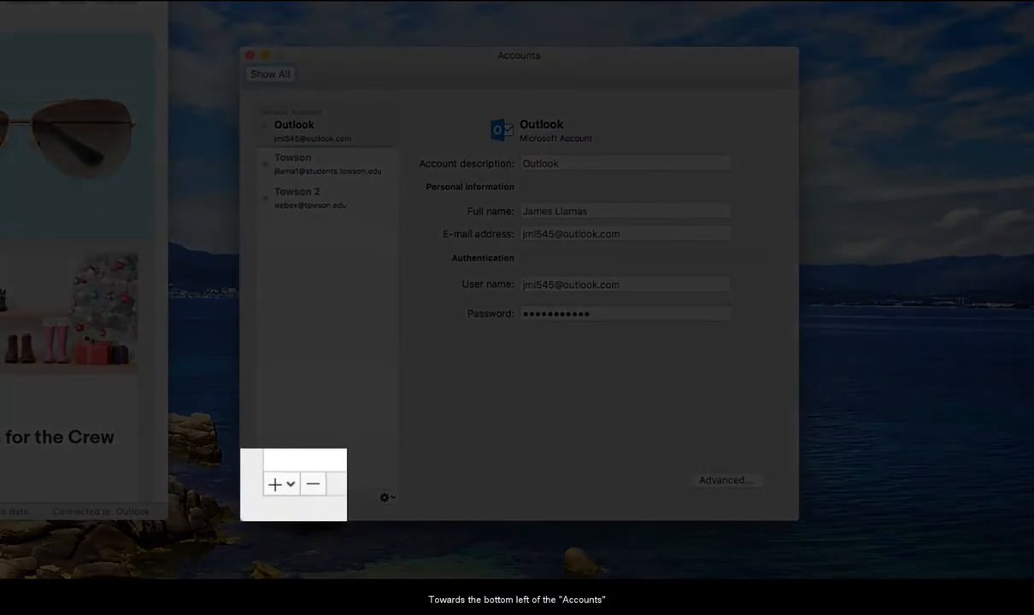
pyautogui.click(262, 498)
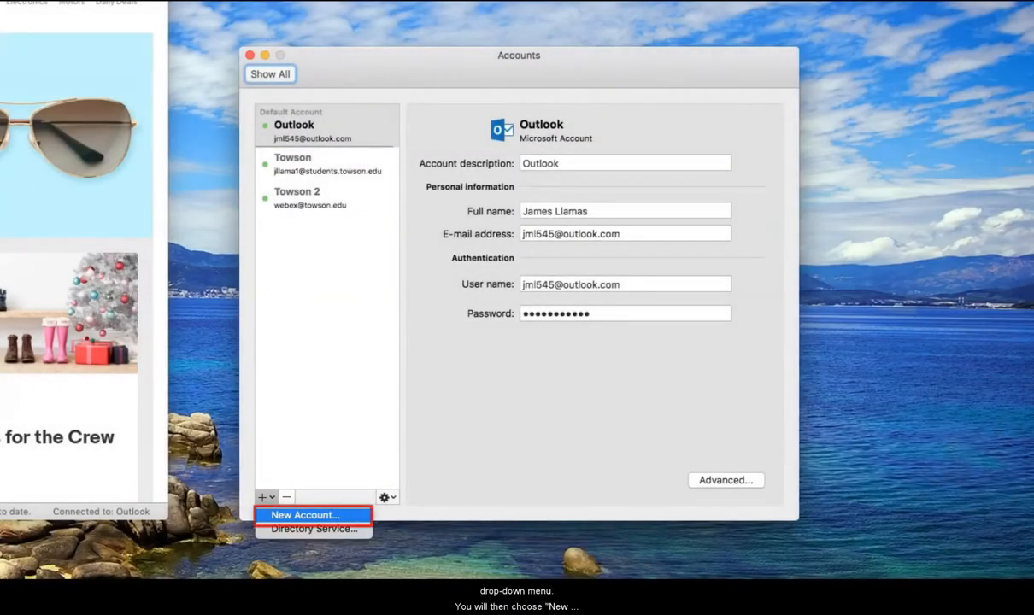
pyautogui.click(304, 514)
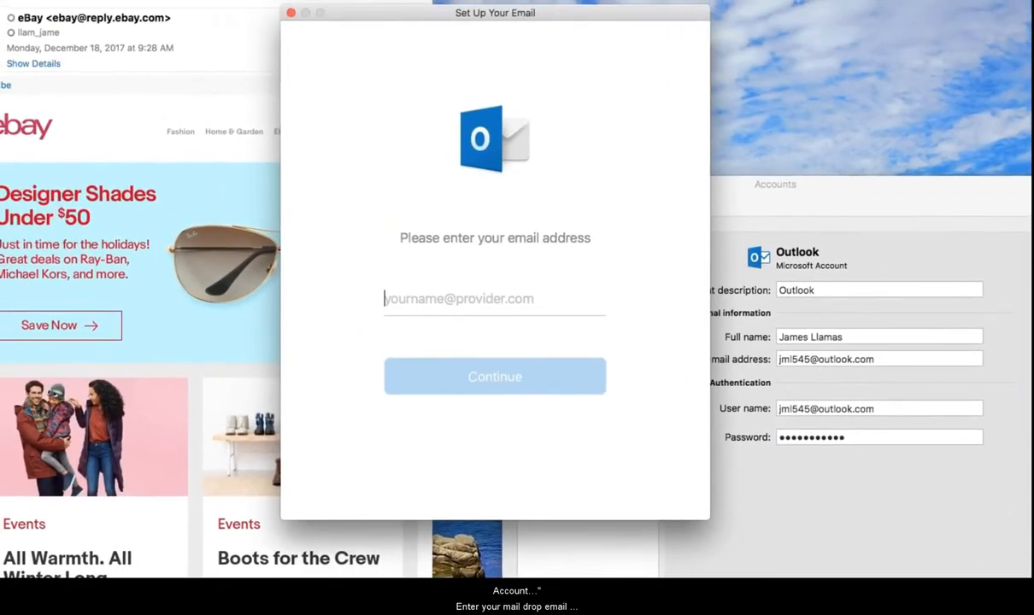
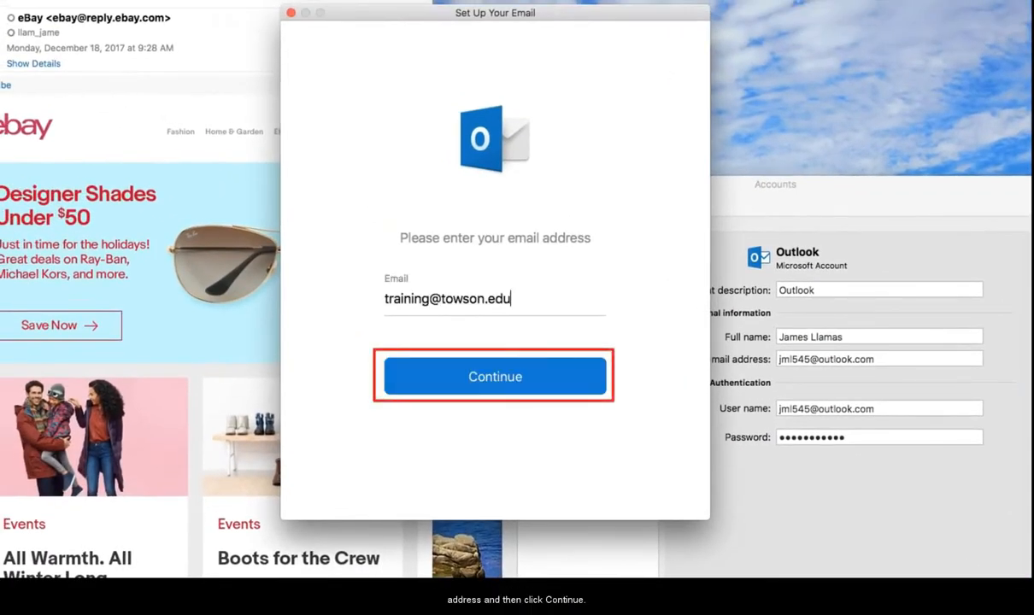
pyautogui.click(496, 376)
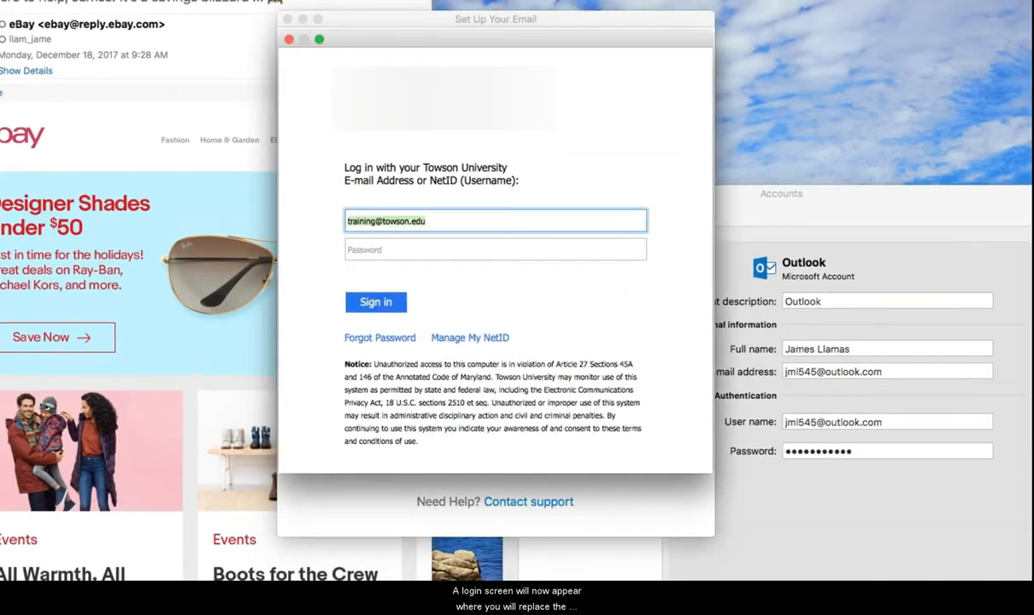
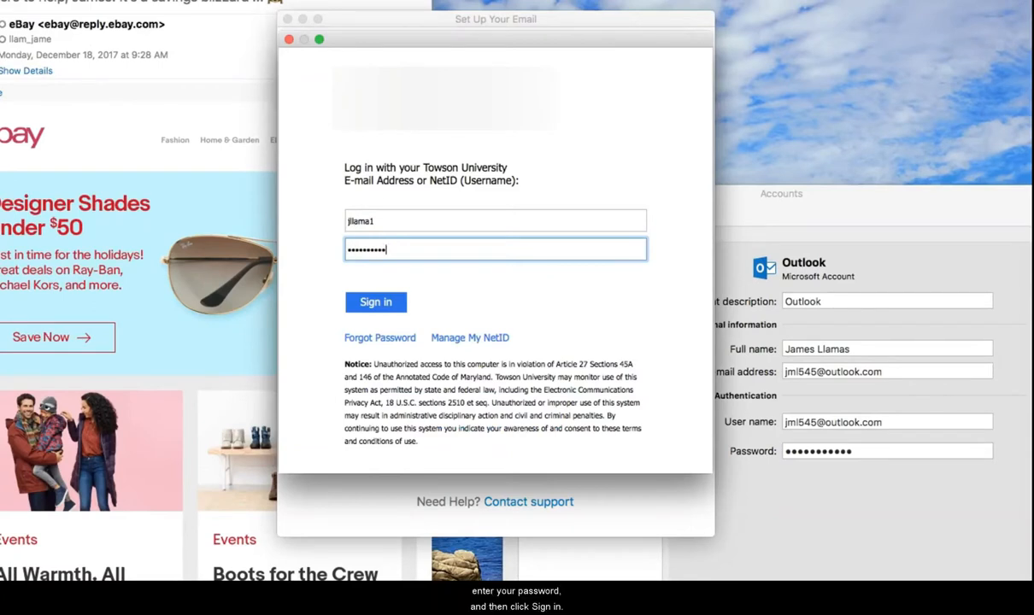
pyautogui.click(376, 301)
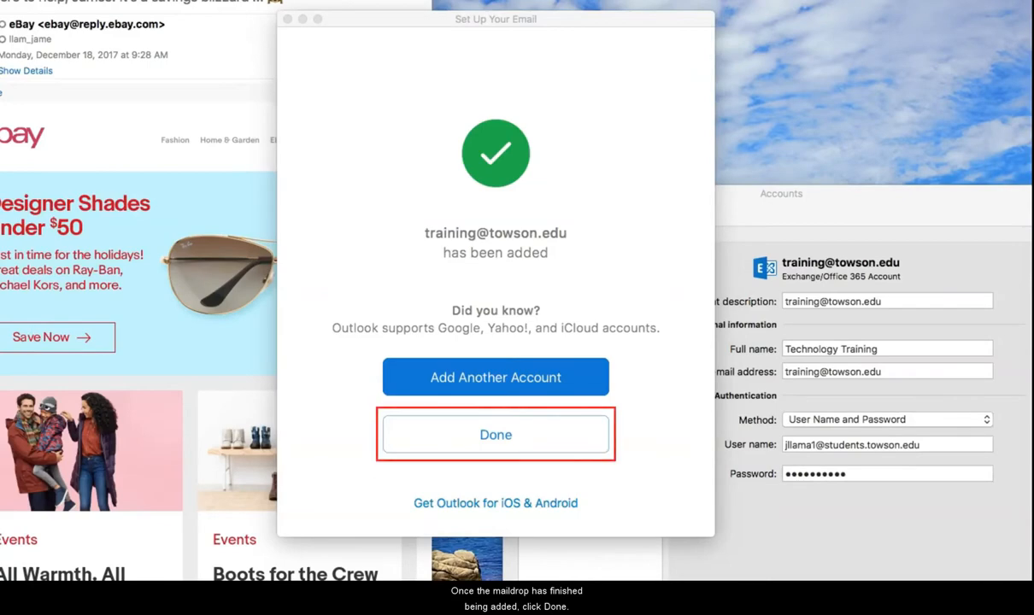
pyautogui.click(496, 434)
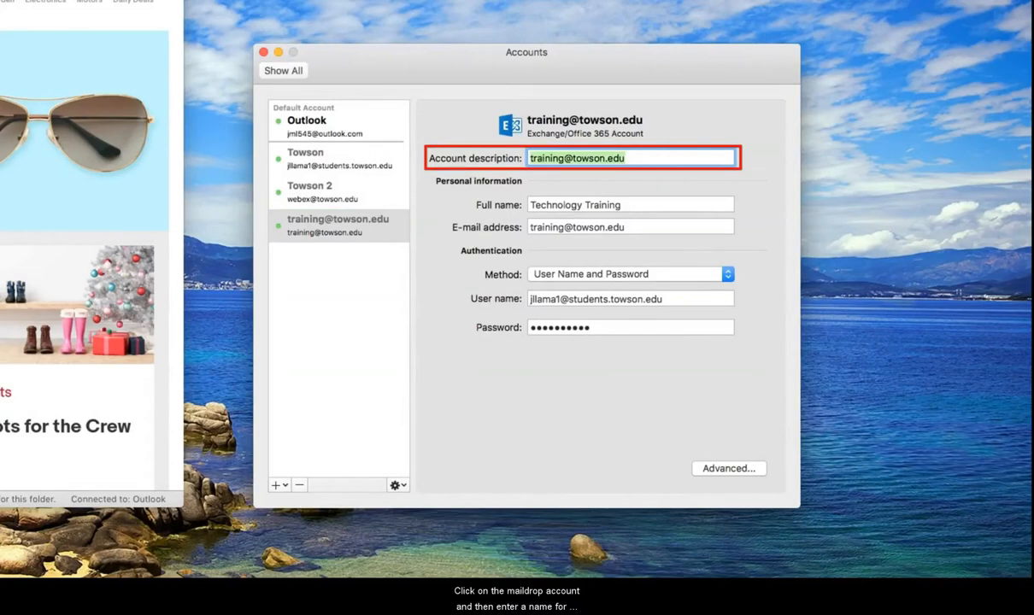
# Step: Describe the maildrop account as 'Technology Training'
pyautogui.write('Technology Training')
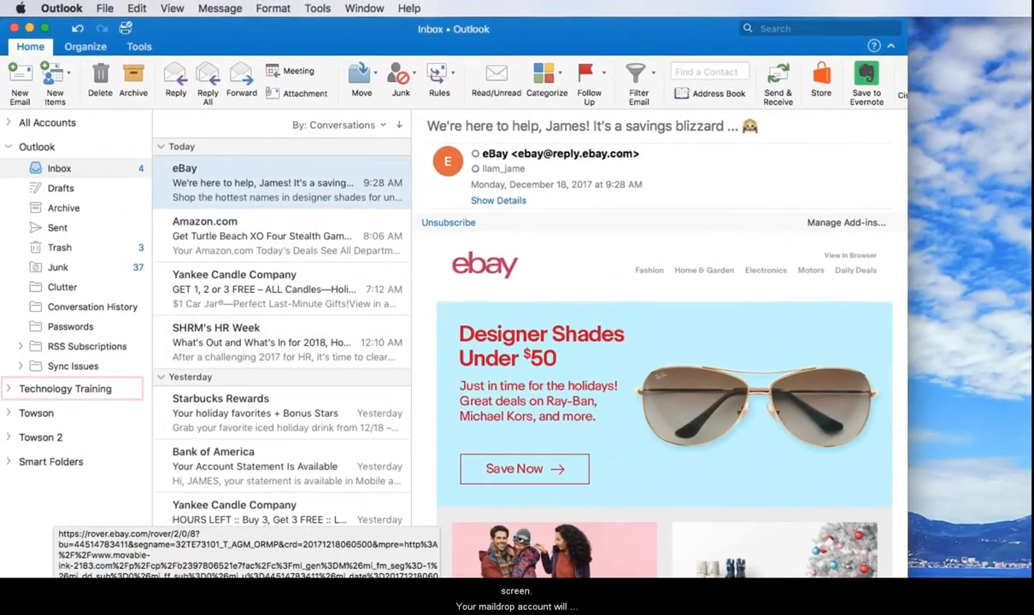
# Step: Expand the Technology Training account in the sidebar and view its Inbox messages
pyautogui.click(8, 389)
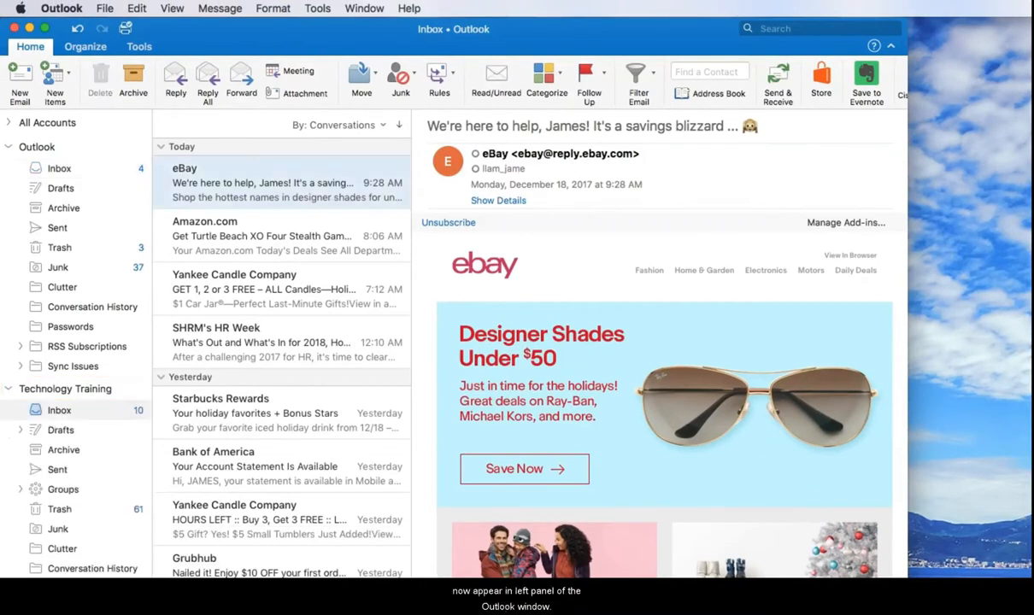
pyautogui.click(58, 410)
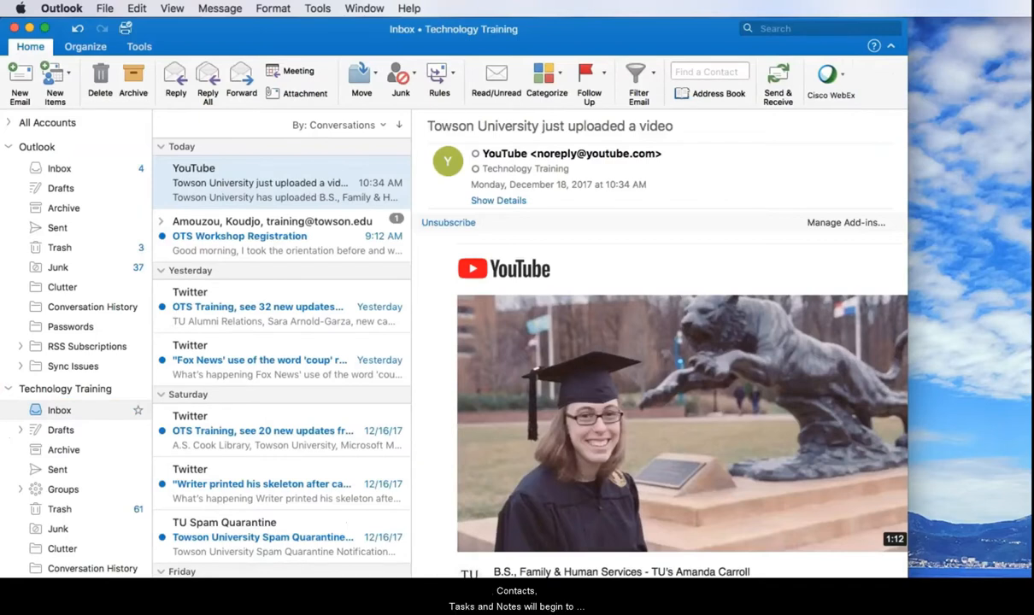